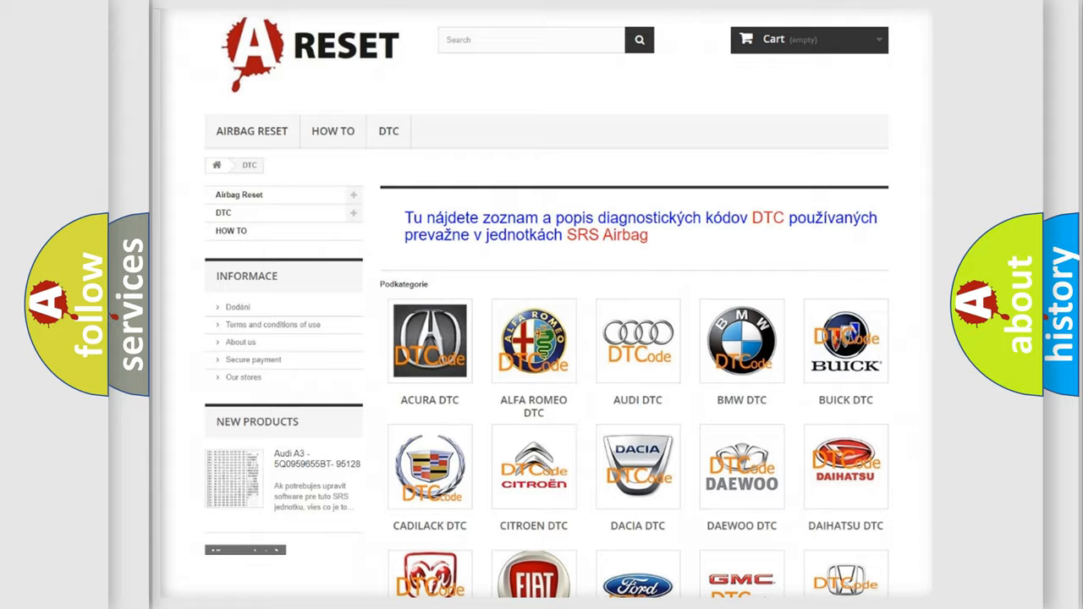
Step: Bring the car-brand DTC categories into view and enter the GMC DTC category
scroll(down, 3)
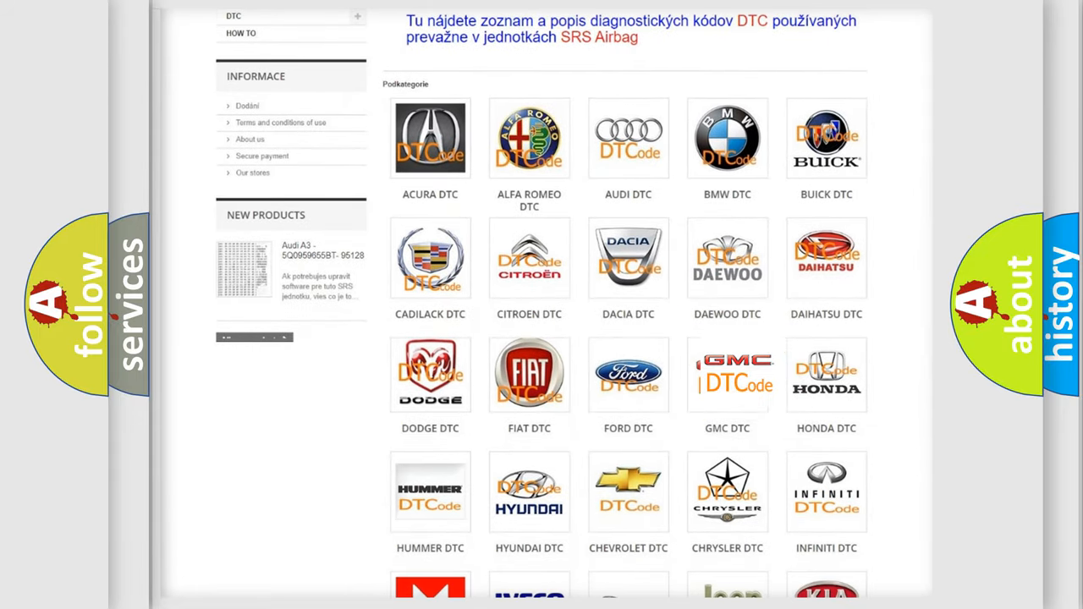
click(728, 374)
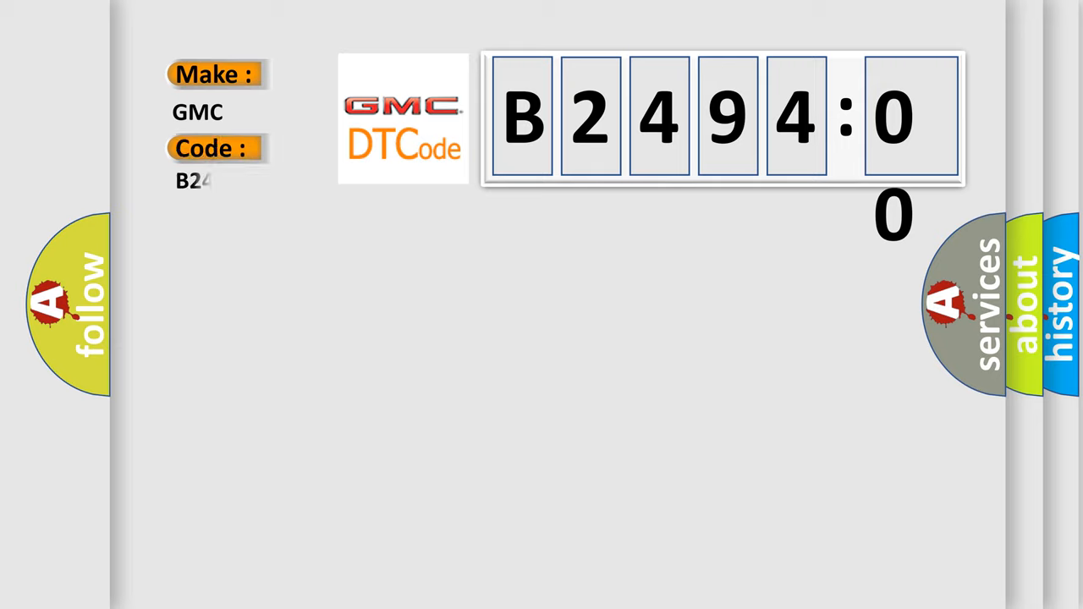
Step: Enter code B249400, show its definition and description, then its 5-second no-message cause
text(B249400)
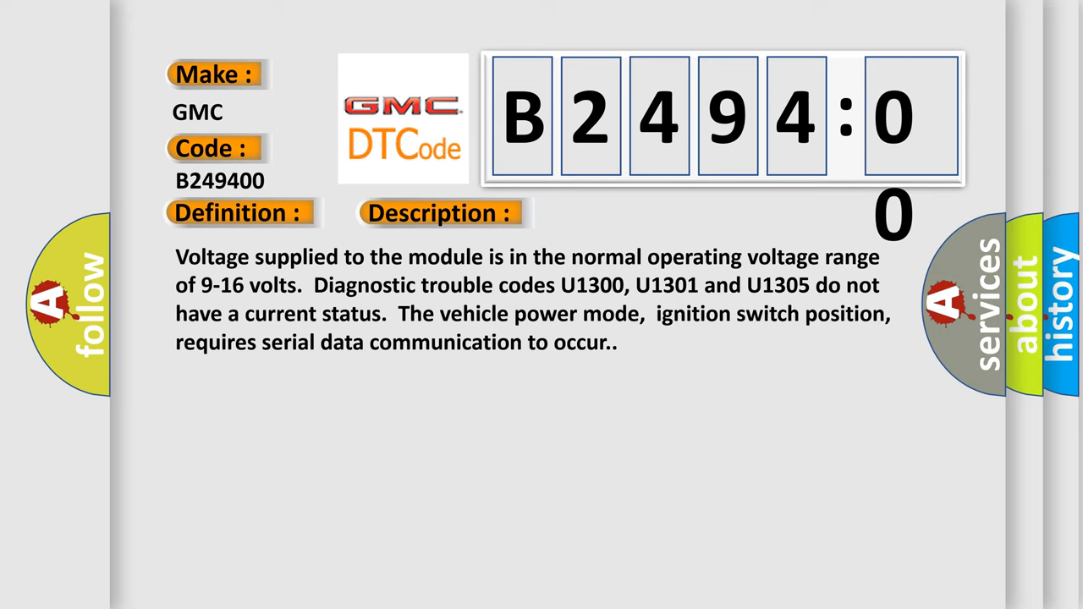
click(623, 213)
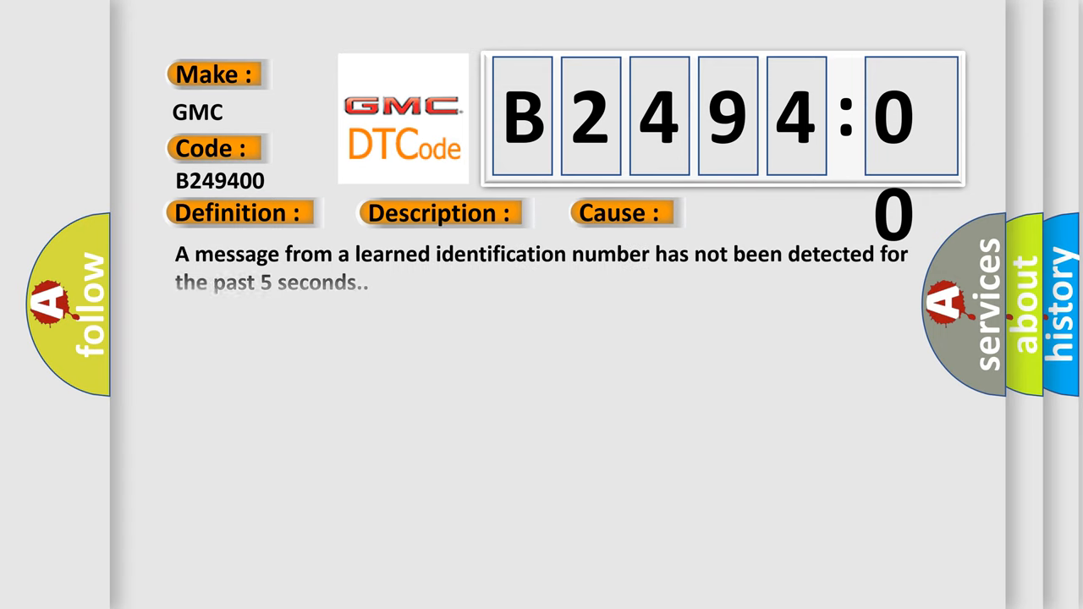